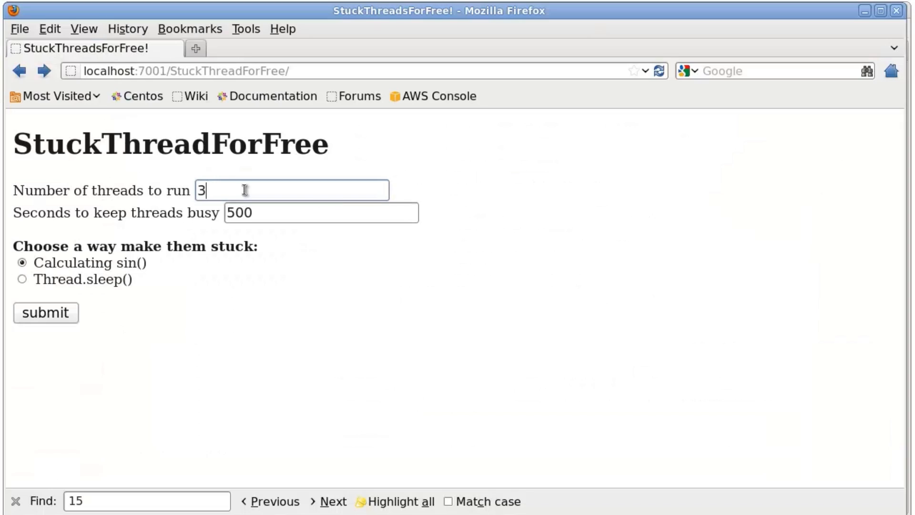
Submit 1 thread calculating sin() for 500 seconds in StuckThreadForFree
type("1")
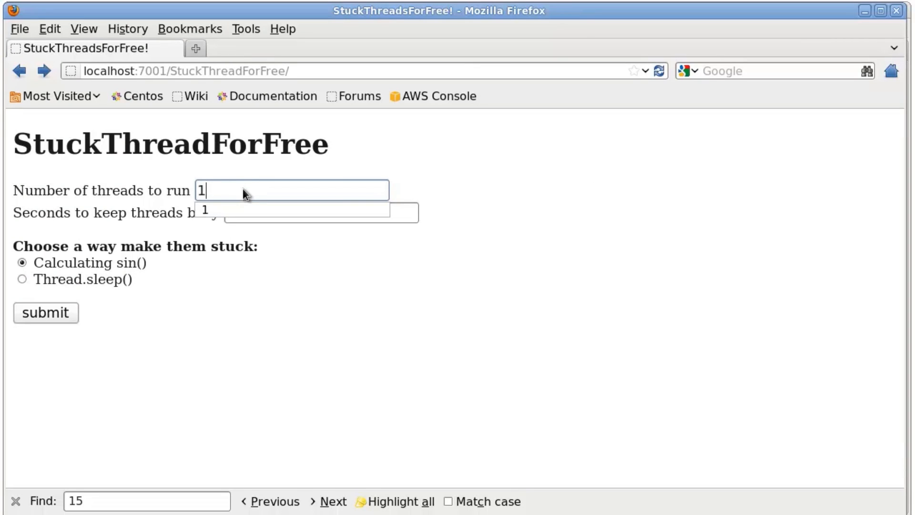
type("500")
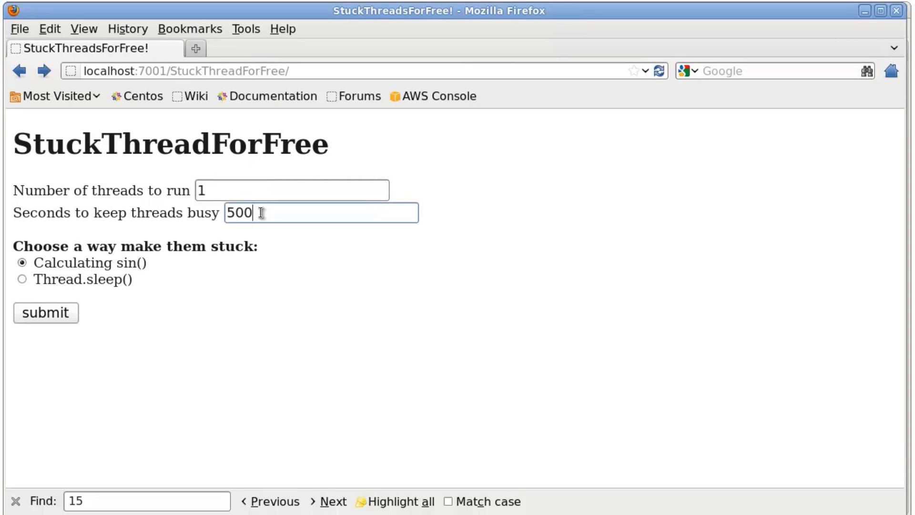
mouse_move(234, 239)
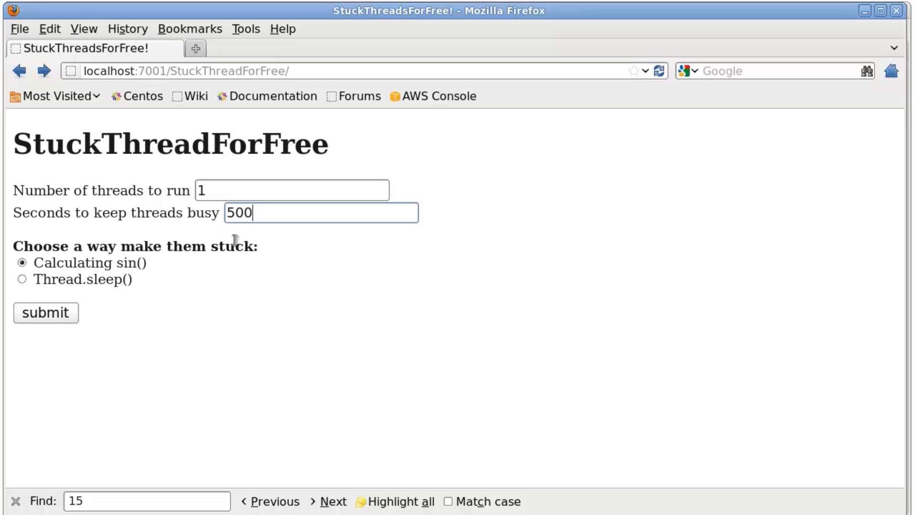
mouse_move(52, 319)
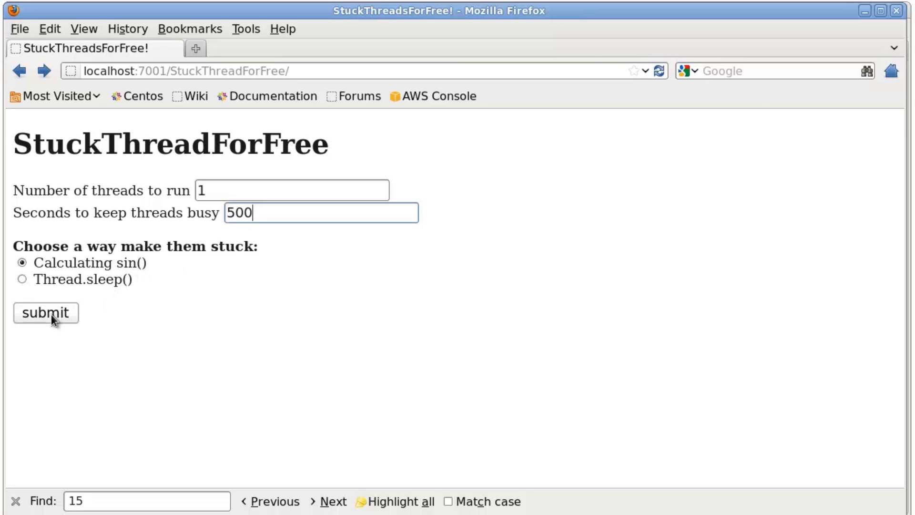
left_click(45, 312)
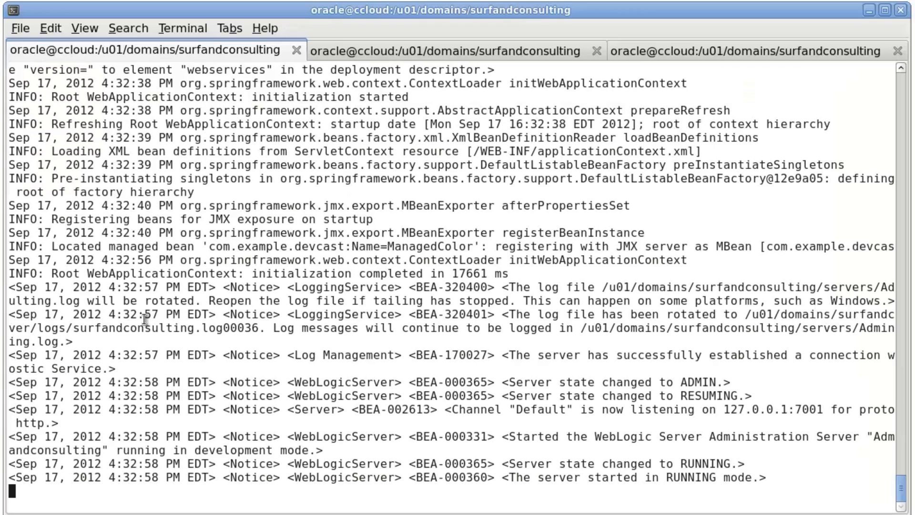
In the second tab, run ps -ef | grep java and select AdminServer's PID 6439
left_click(449, 51)
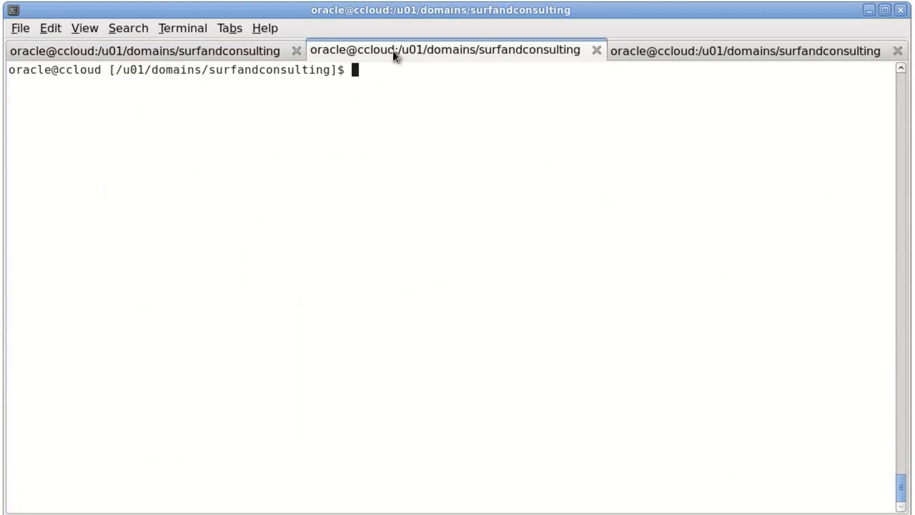
mouse_move(191, 169)
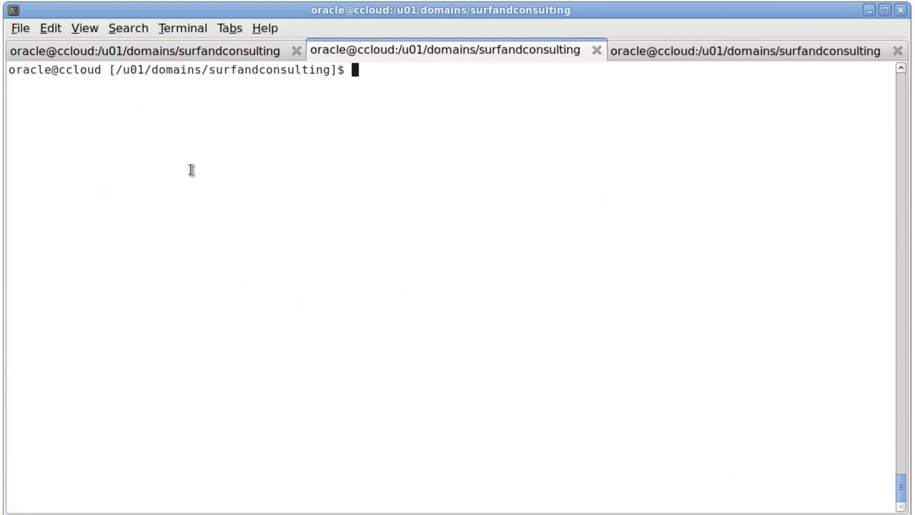
type("ps")
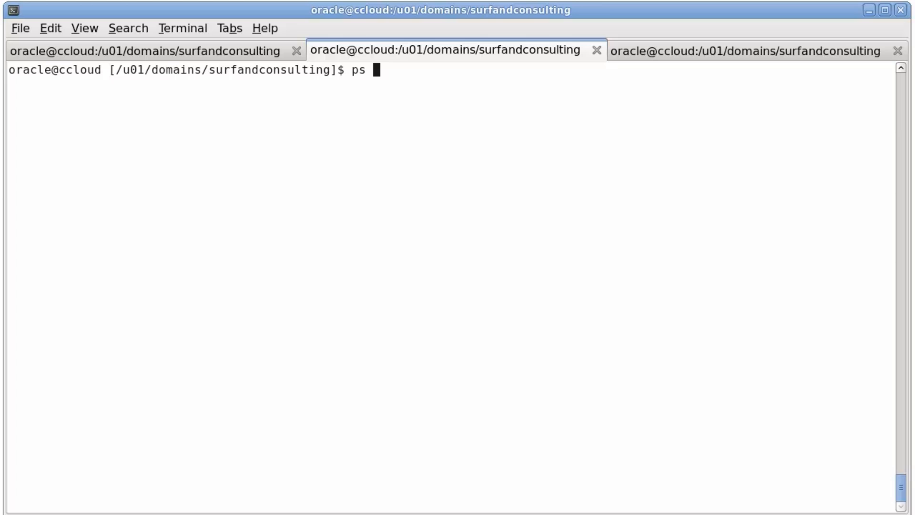
type("-ef |")
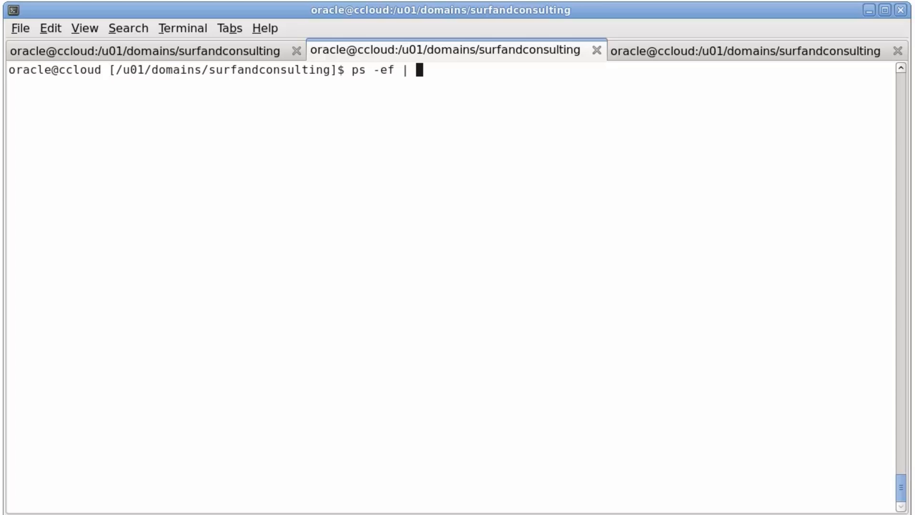
type("grep java")
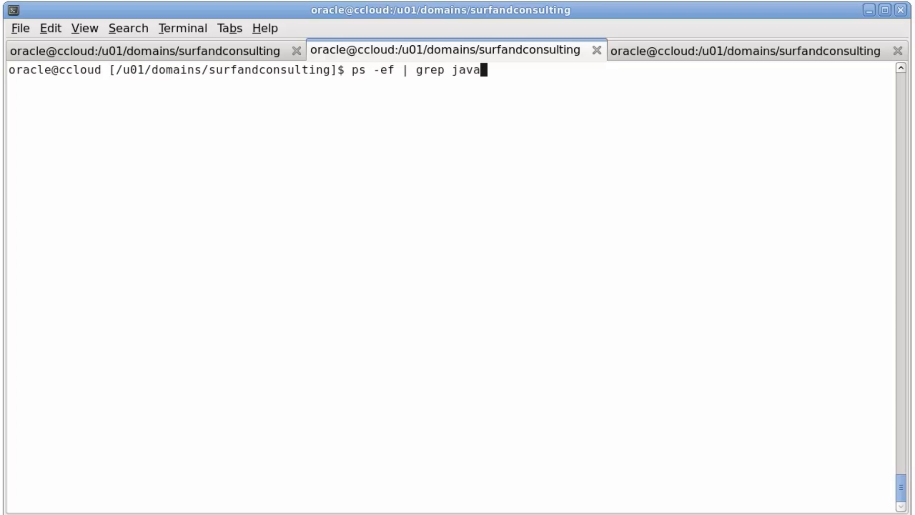
key("Return")
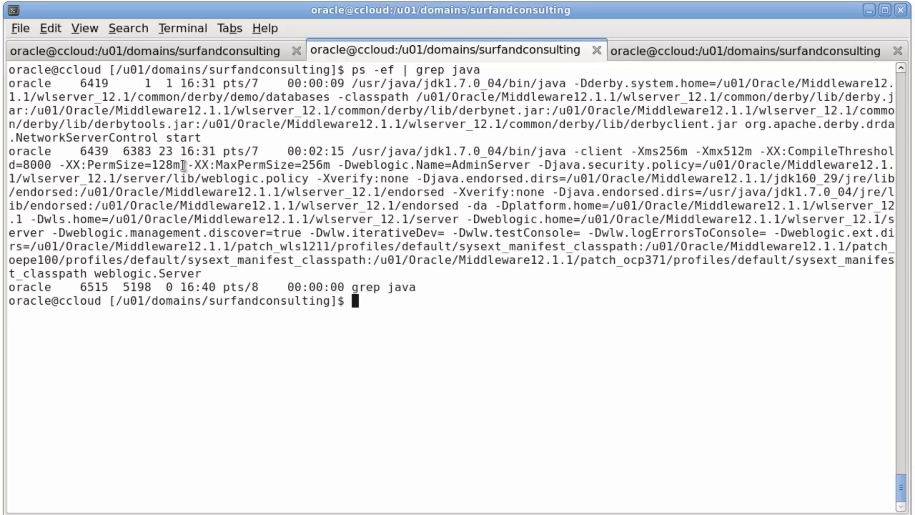
mouse_move(93, 152)
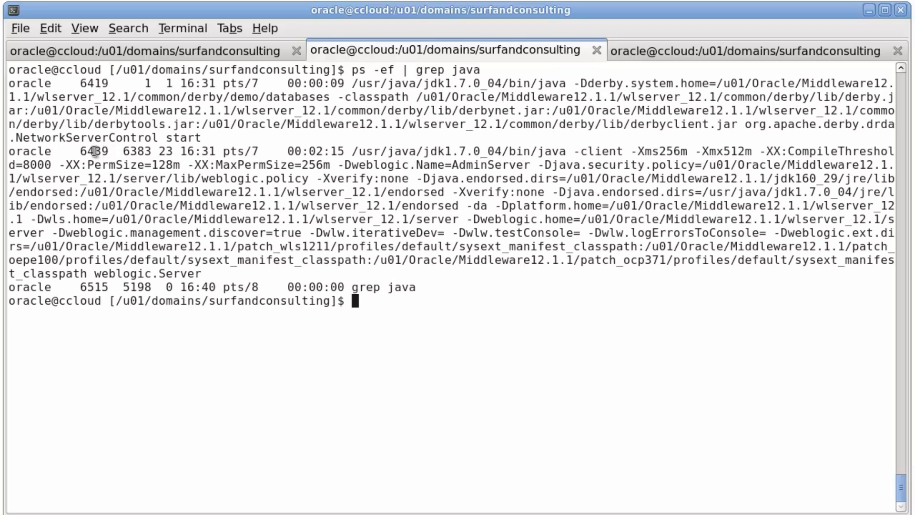
double_click(91, 152)
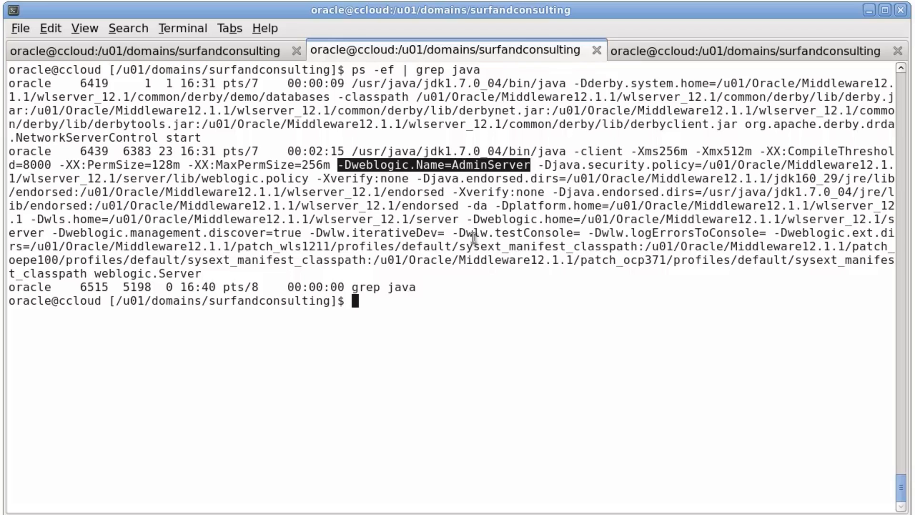
double_click(92, 151)
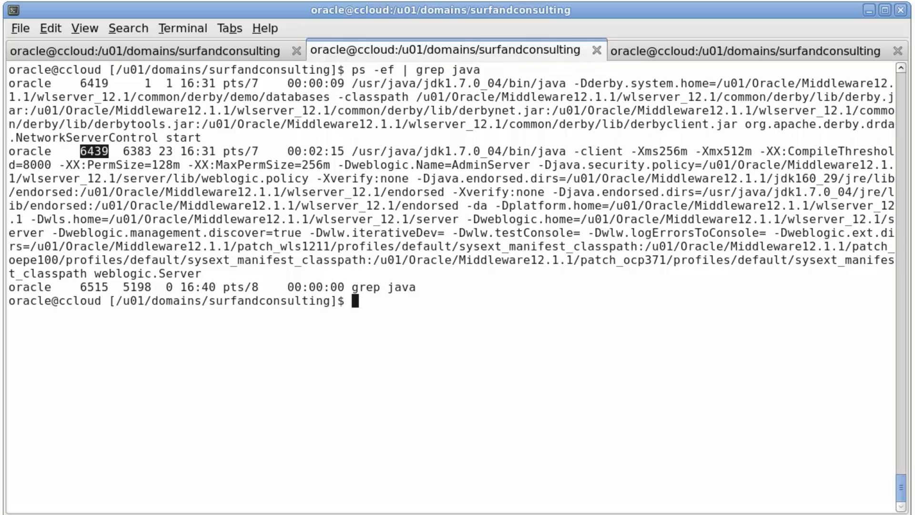
mouse_move(275, 415)
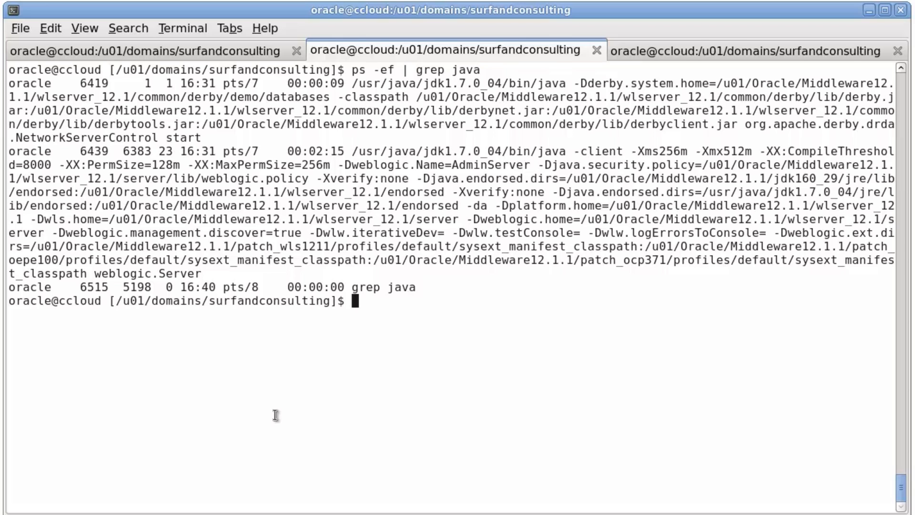
Run top -H -p 6439 to watch per-thread CPU of the WebLogic process
type("top -")
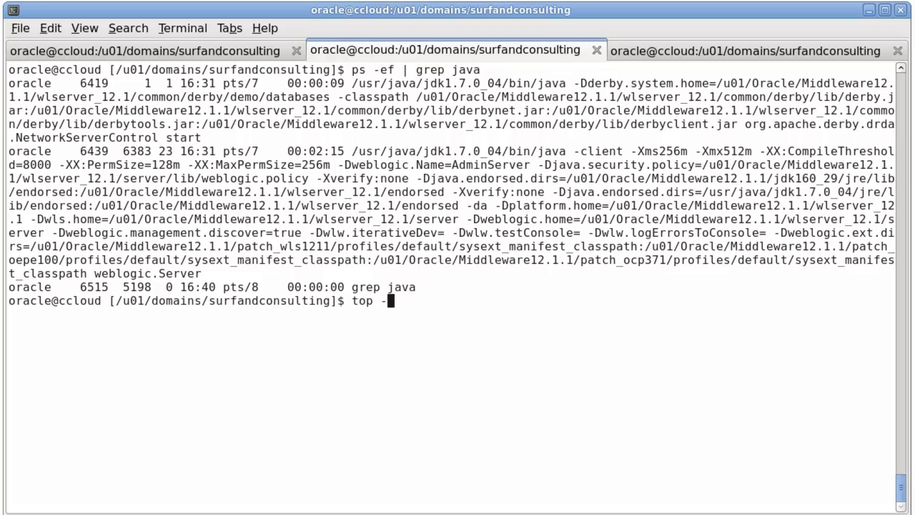
type("H -p")
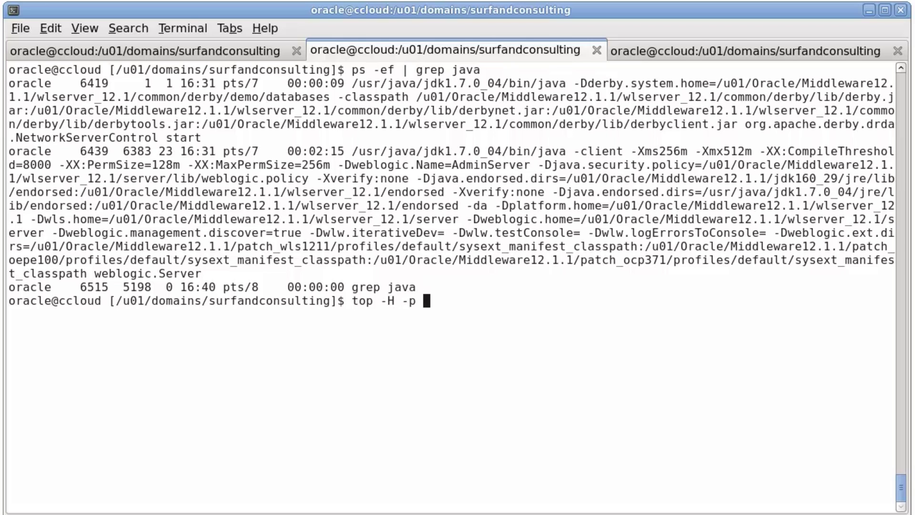
type("6")
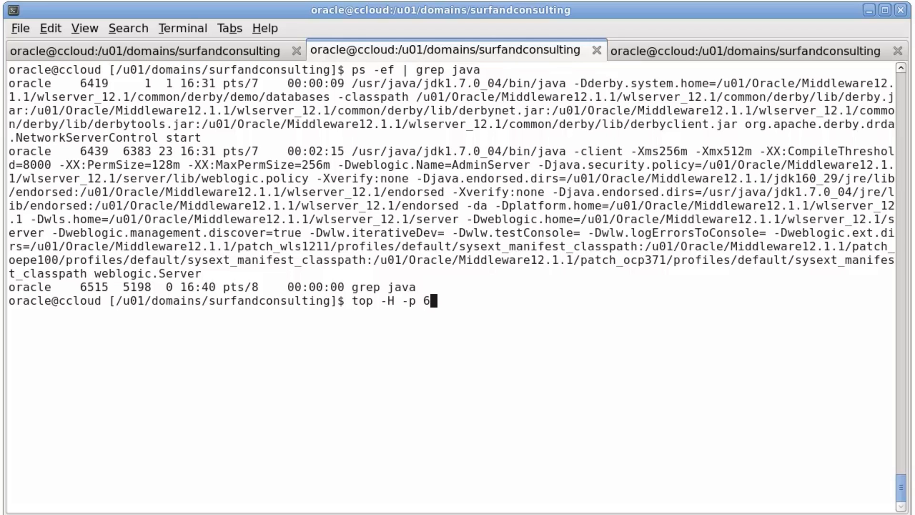
type("439")
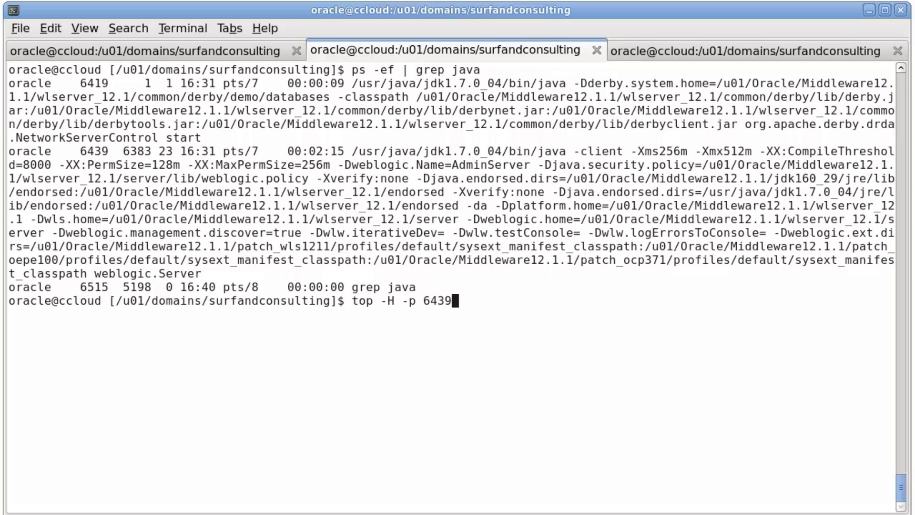
key("Return")
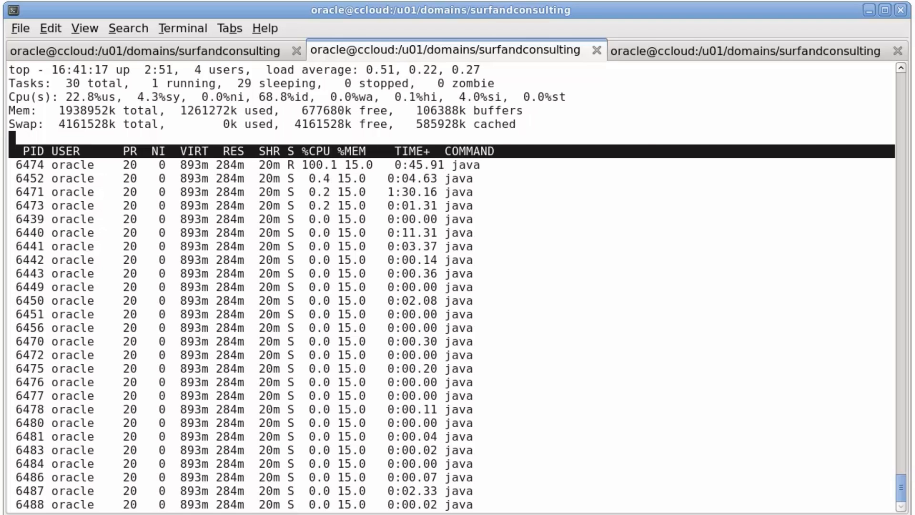
Confirm %CPU sorting, copy busy thread ID 6474, and quit top
key("F")
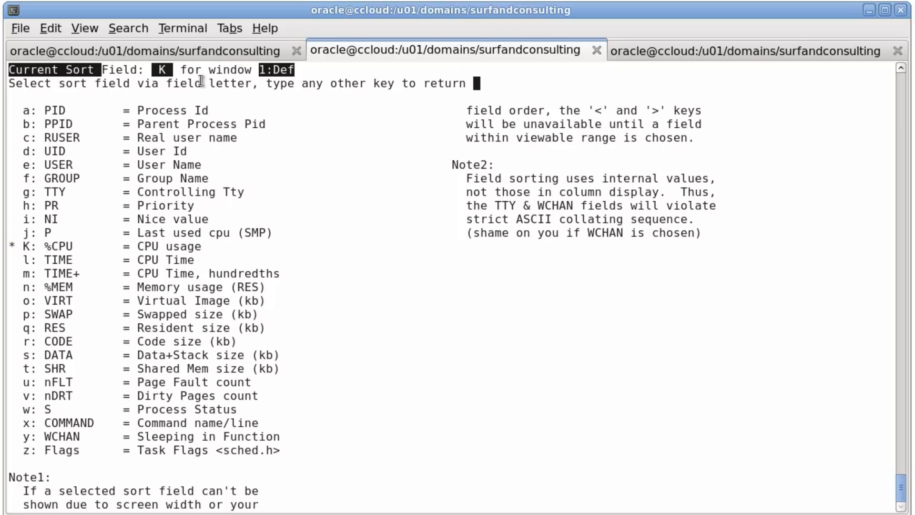
mouse_move(145, 247)
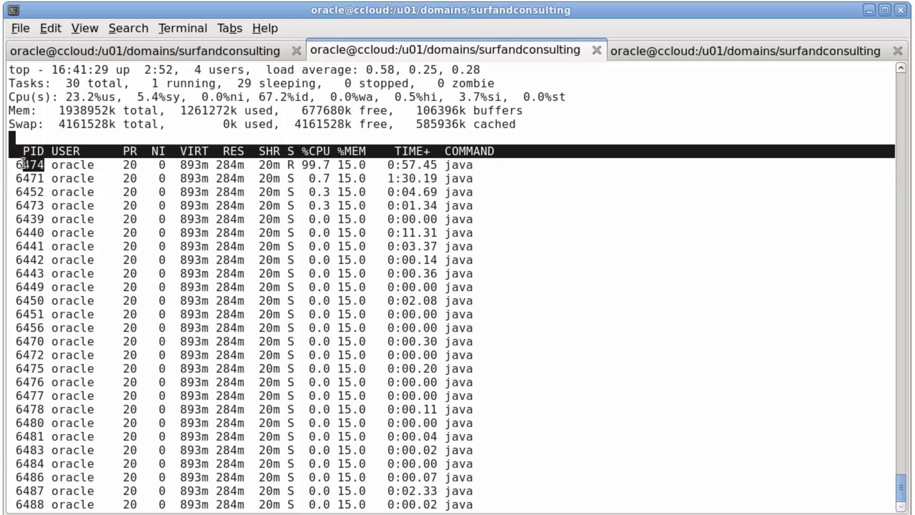
mouse_move(29, 229)
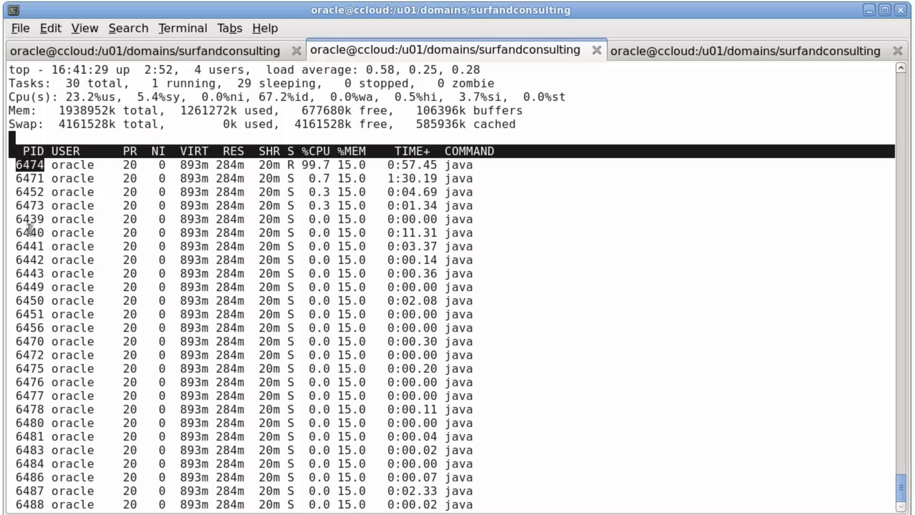
right_click(26, 190)
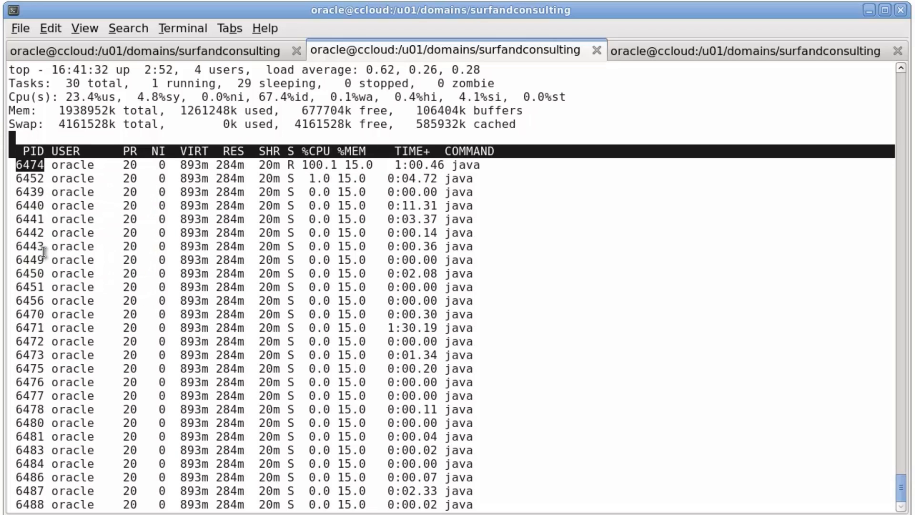
key("q")
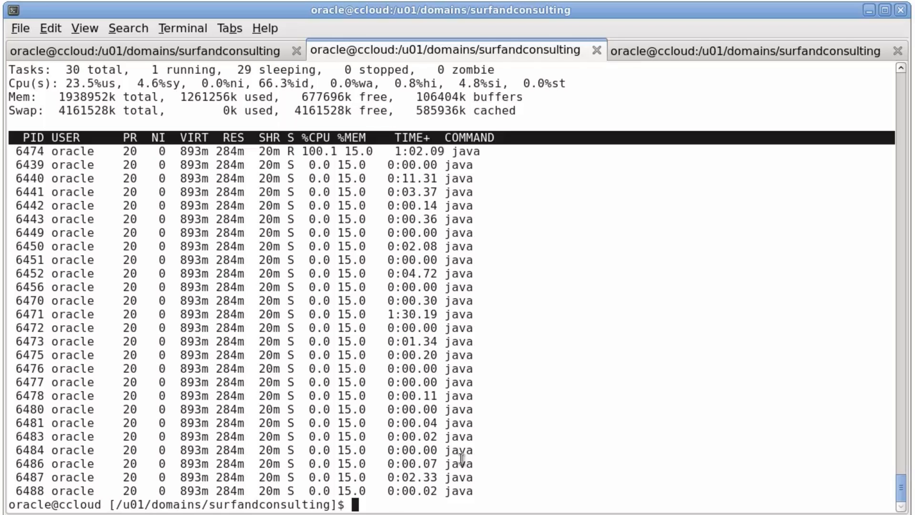
Compose printf "%x \n" with the pasted thread ID 6474 to convert it to hex
type("printf \"%")
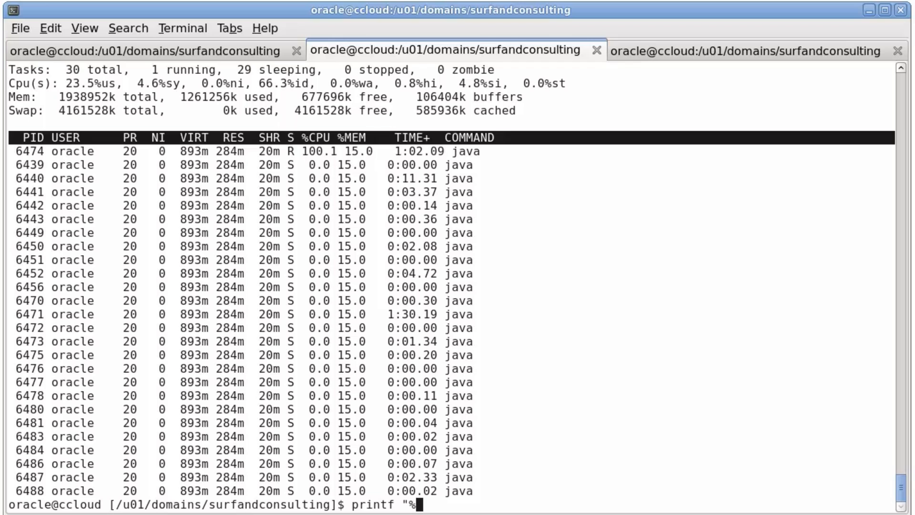
type("x")
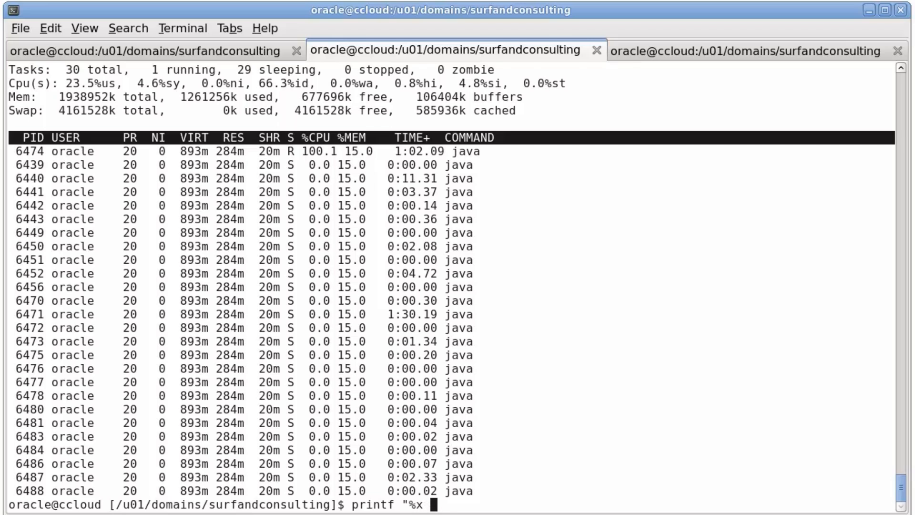
type("\\n\"")
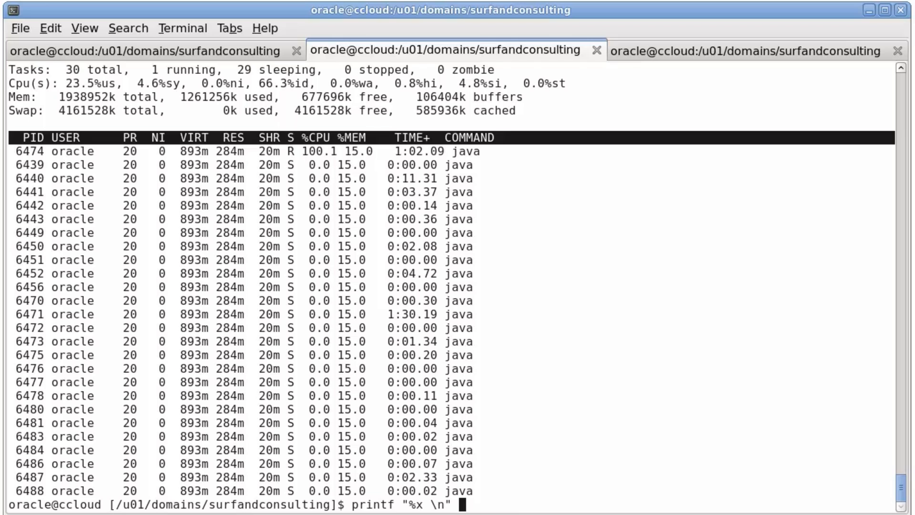
right_click(589, 503)
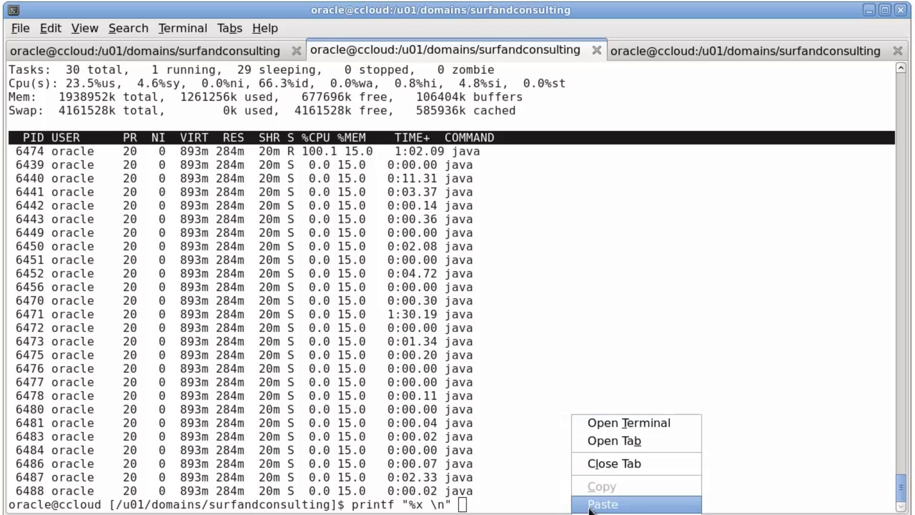
left_click(601, 504)
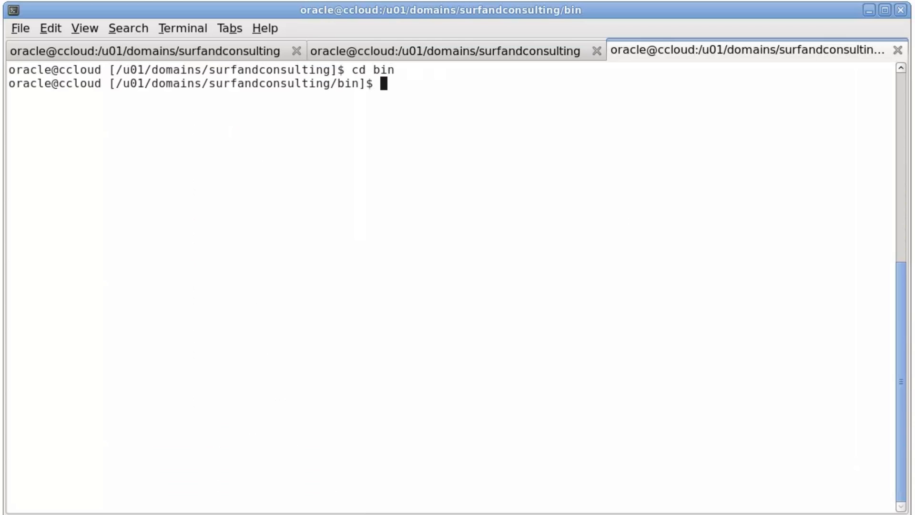
Source setDomainEnv.sh, list JVMs with jcmd, and begin jcmd 6439 help
type(". .")
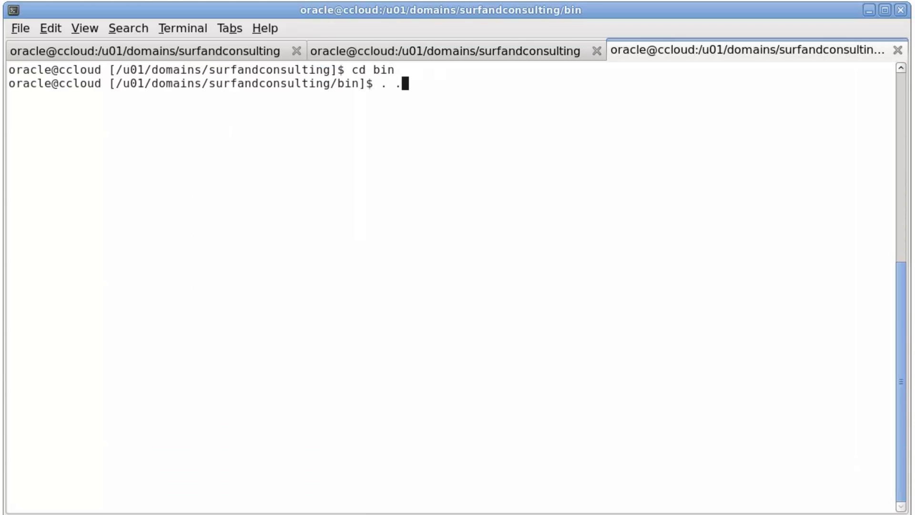
type("/setDomainEnv.sh")
type("j")
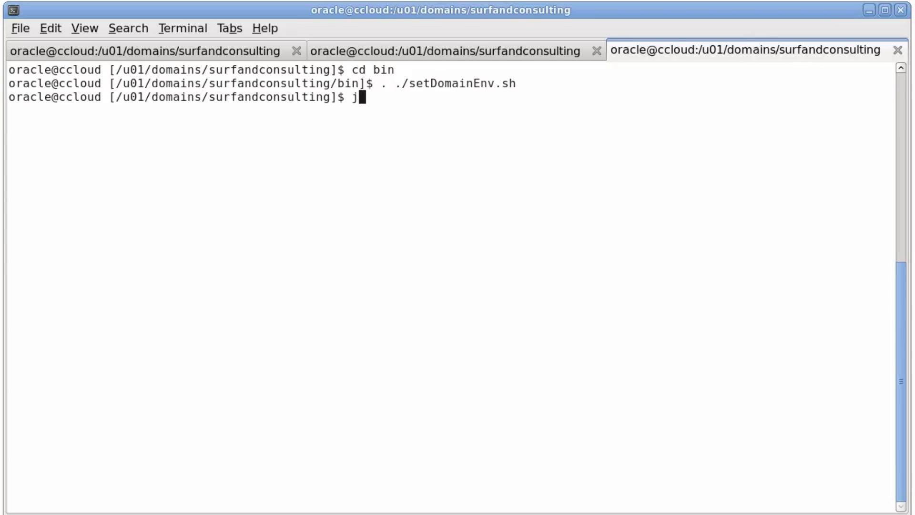
type("c")
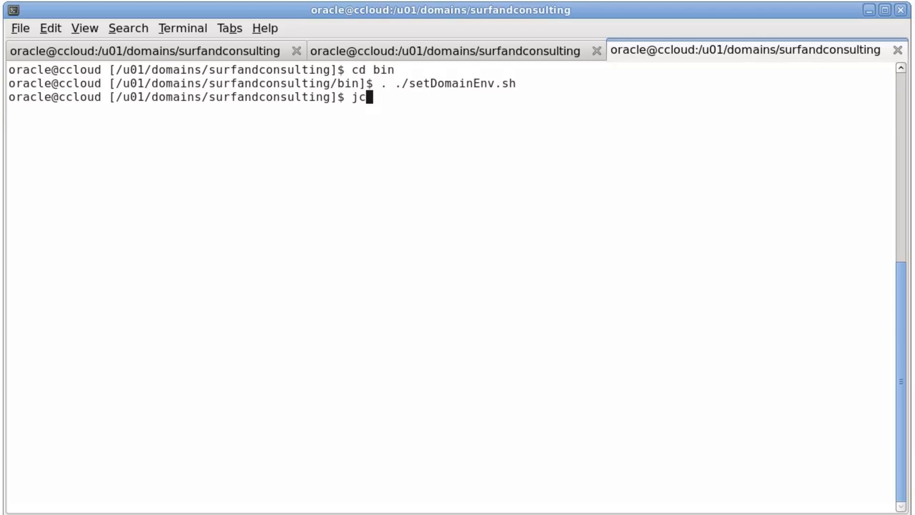
key("Return")
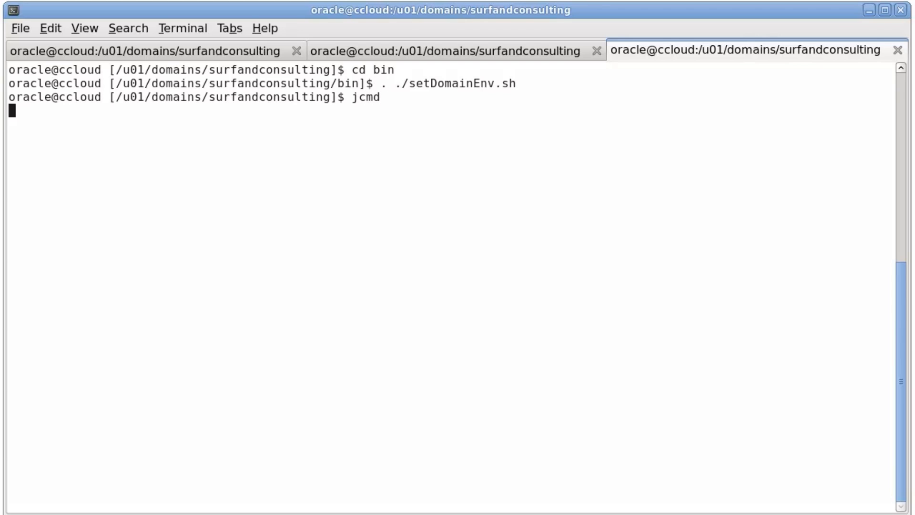
key("Return")
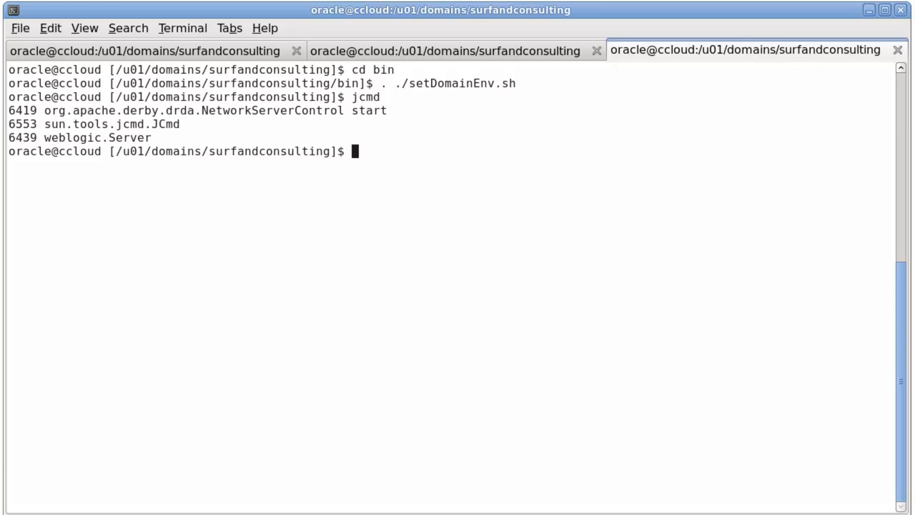
type("jcmd")
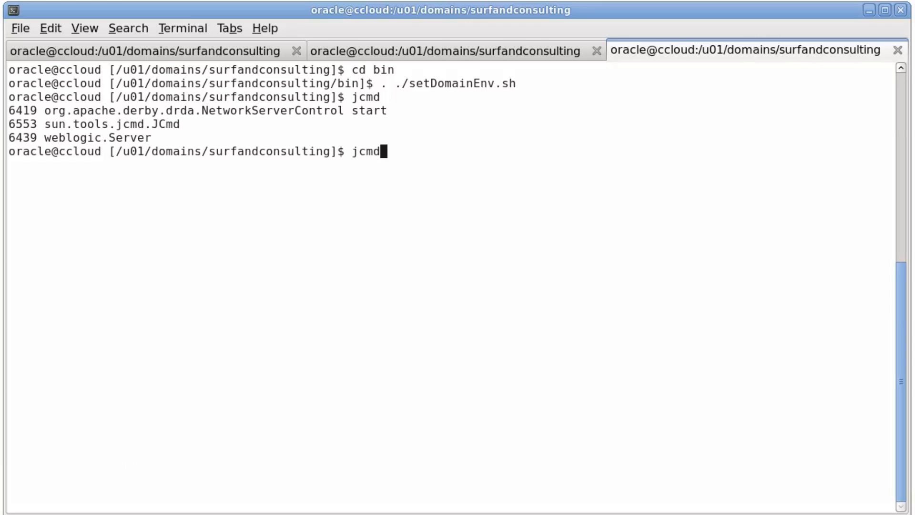
type("6")
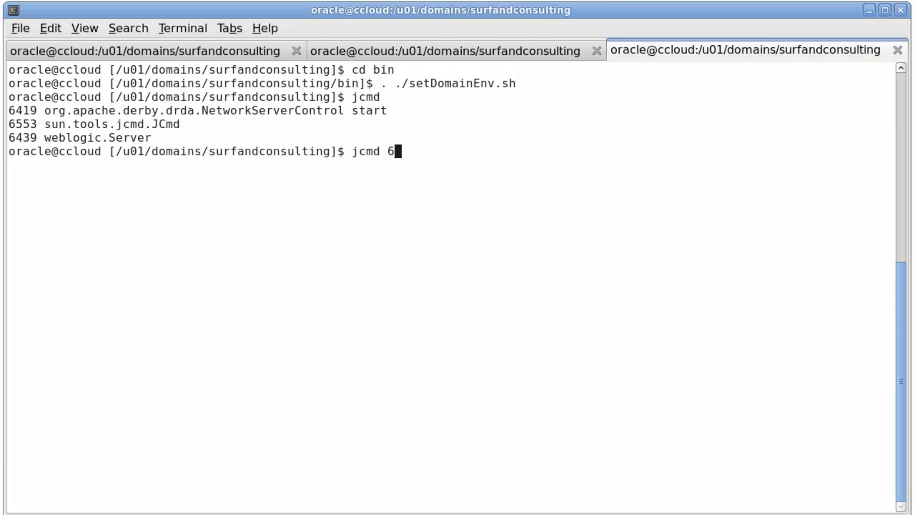
type("439 help")
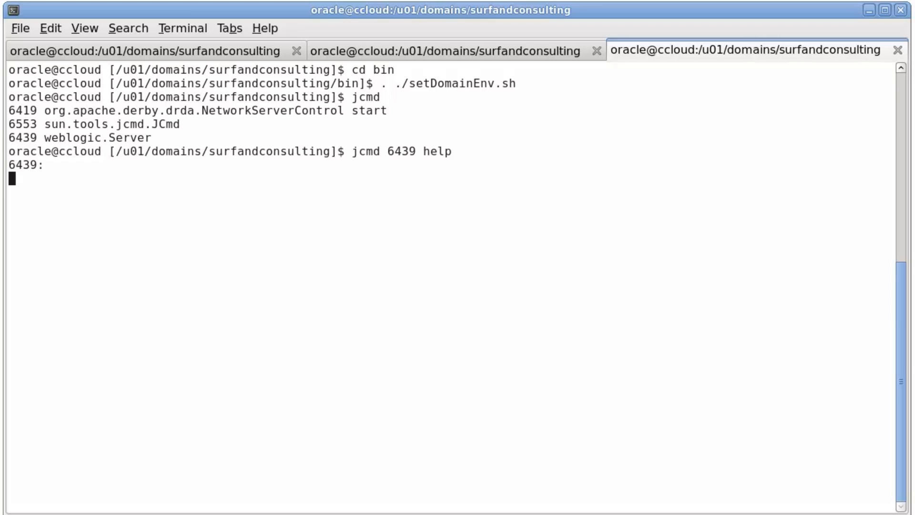
List process 6439's jcmd commands, then save a Thread.print dump to td.txt
key("Return")
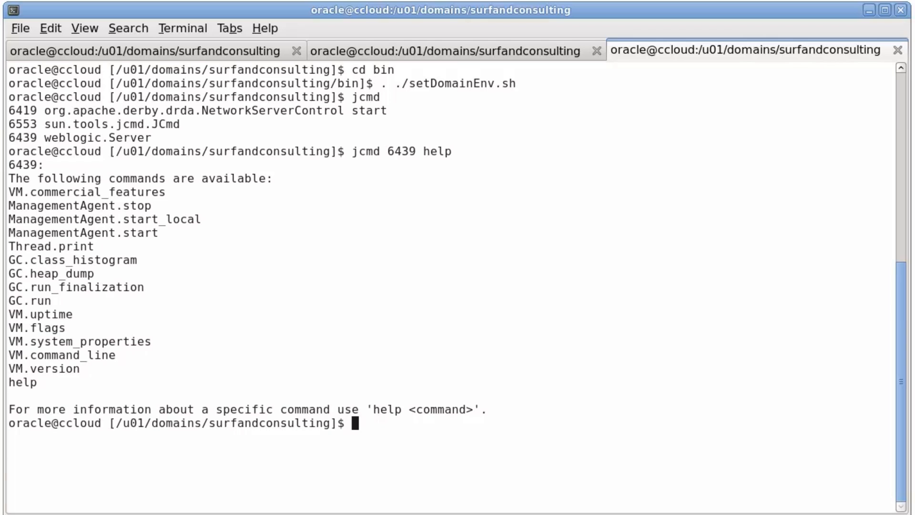
type("jcmd 6439")
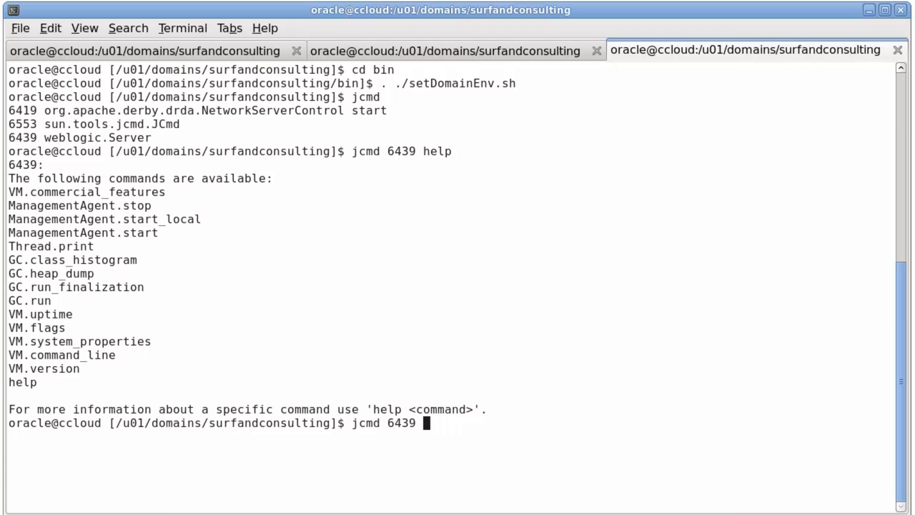
type("Thread.p")
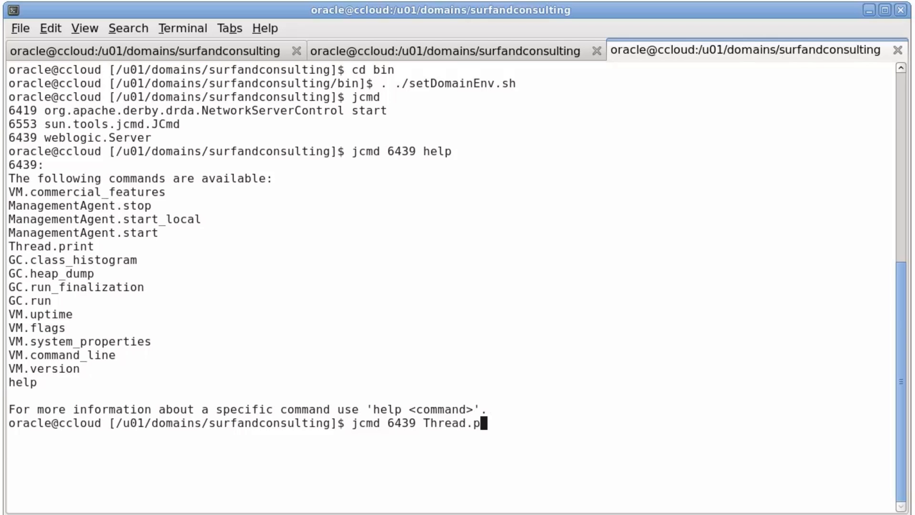
type("rint")
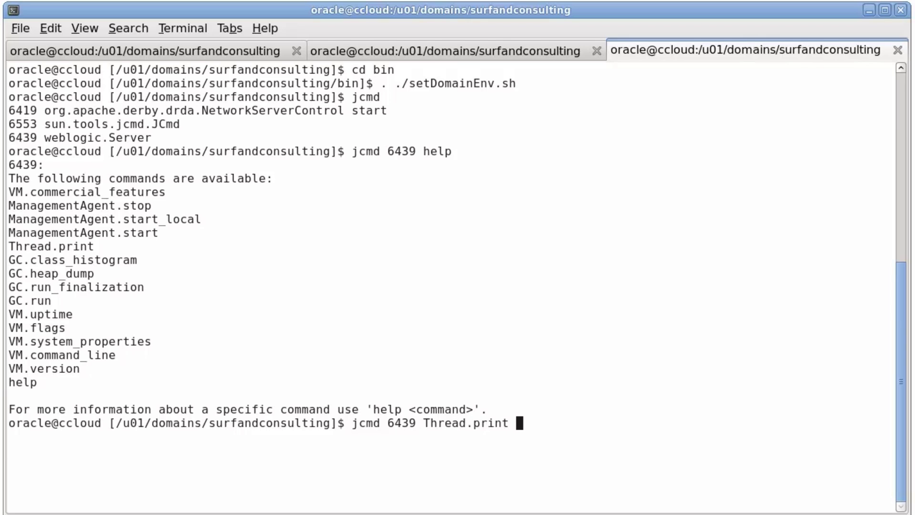
type(">")
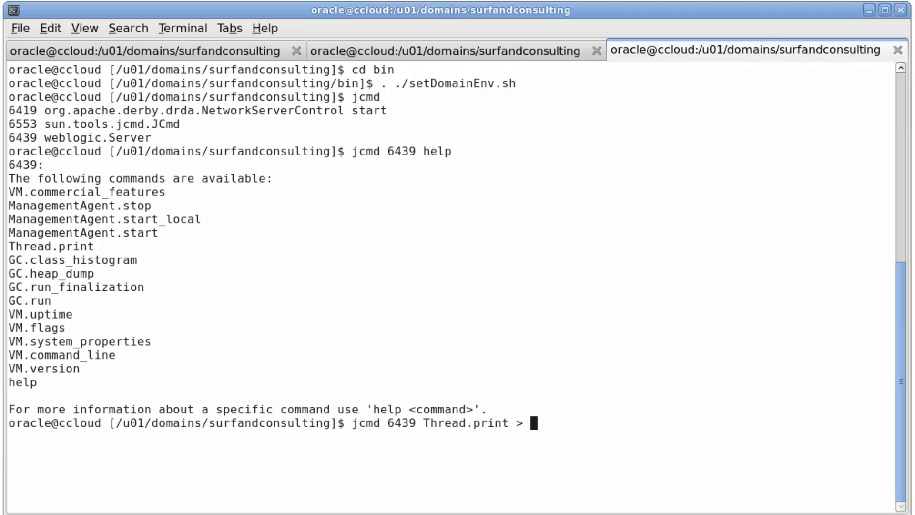
type("td")
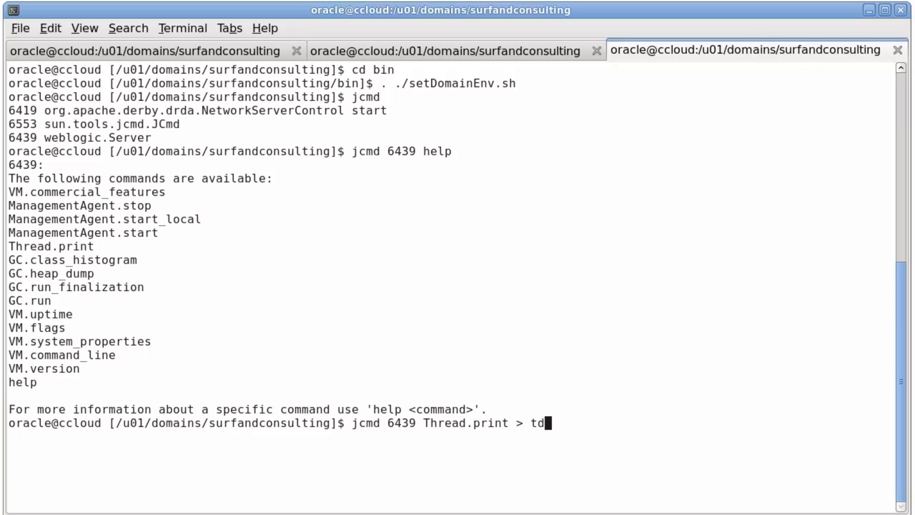
type(".txt")
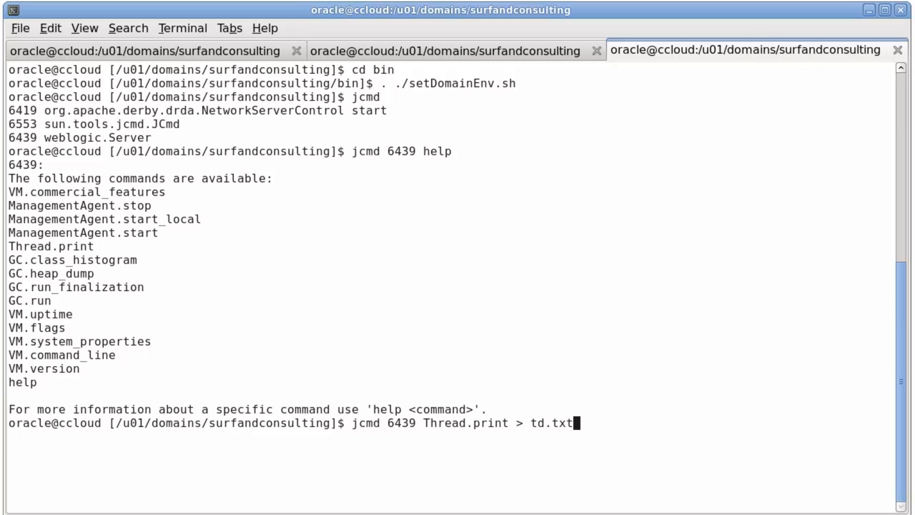
key("Return")
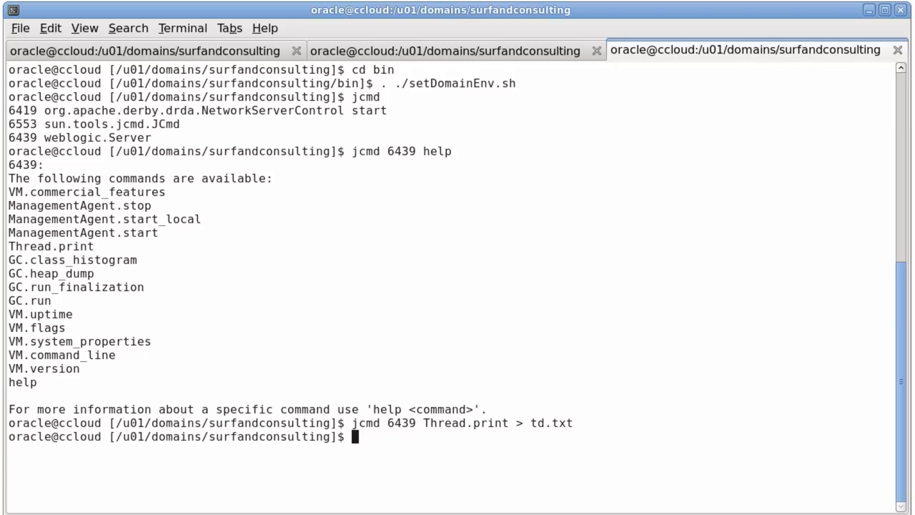
Open td.txt in vi, search for 194a, and select threadCalc at LongRunningEJB.java:40
type("vi")
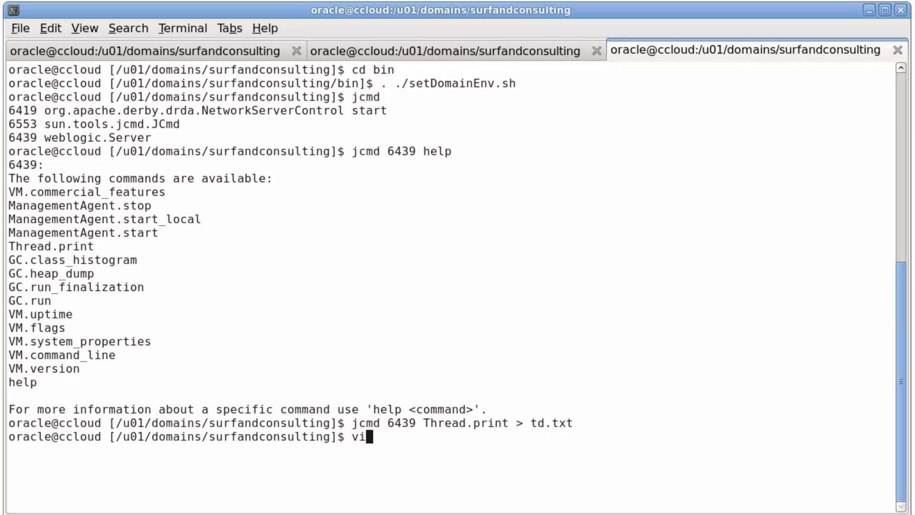
type("td.")
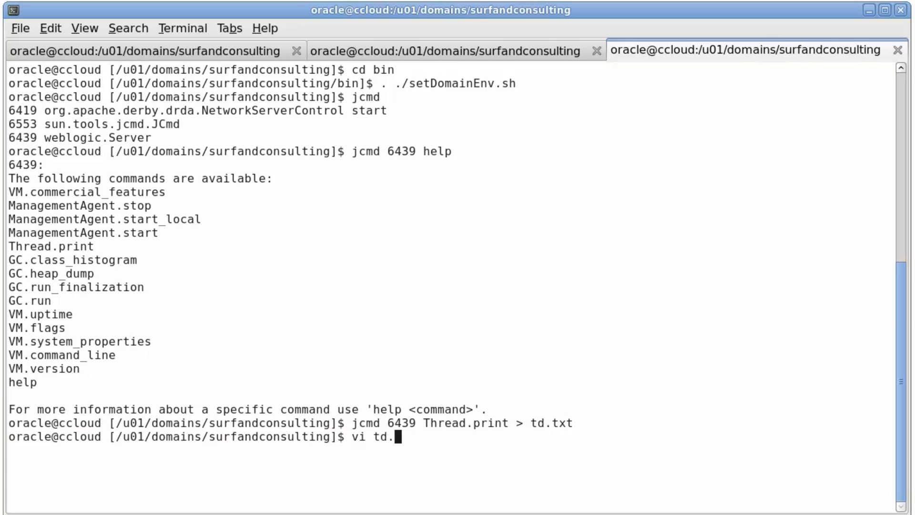
key("Return")
type("/")
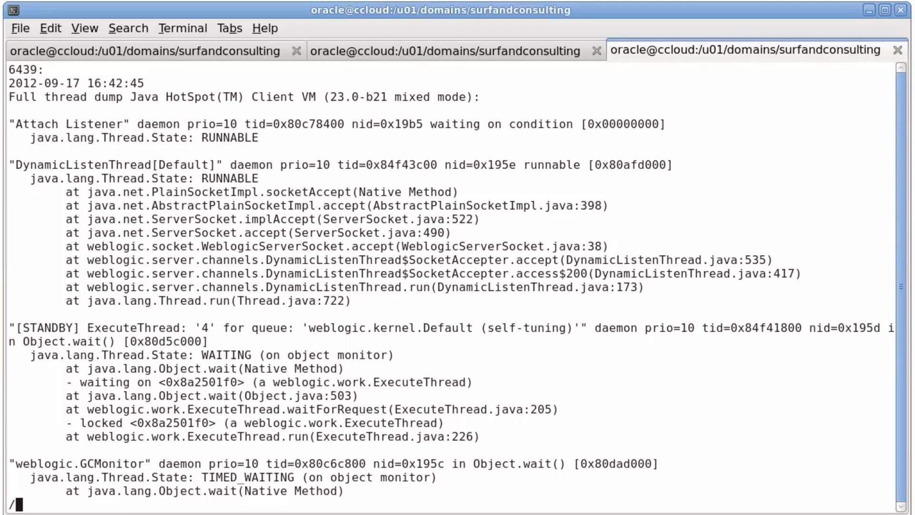
mouse_move(655, 158)
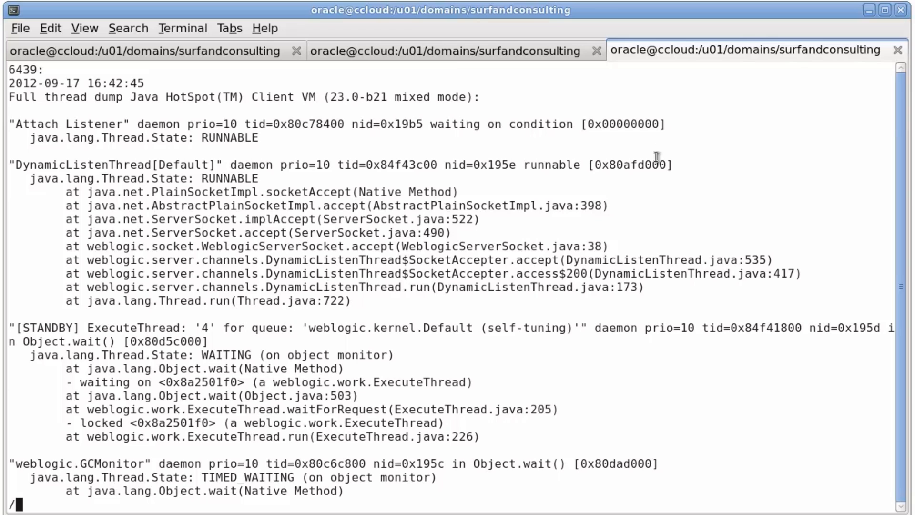
type("194a")
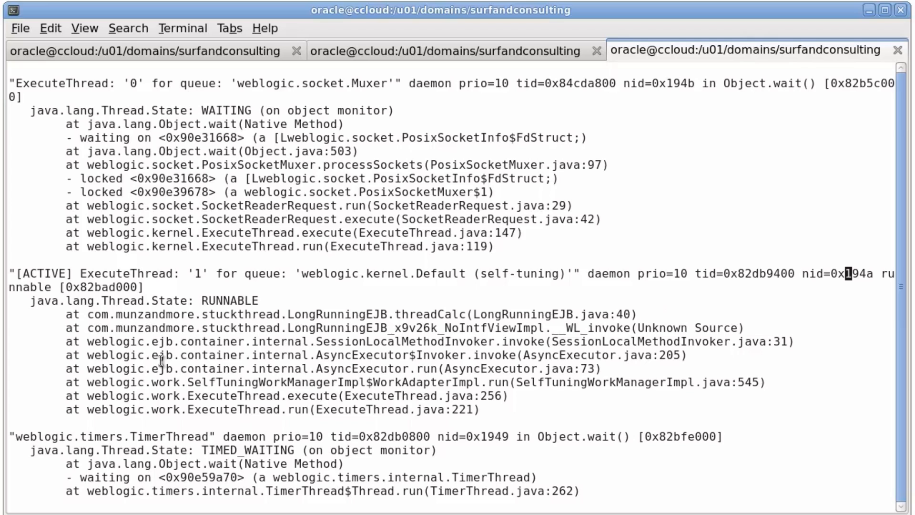
double_click(222, 301)
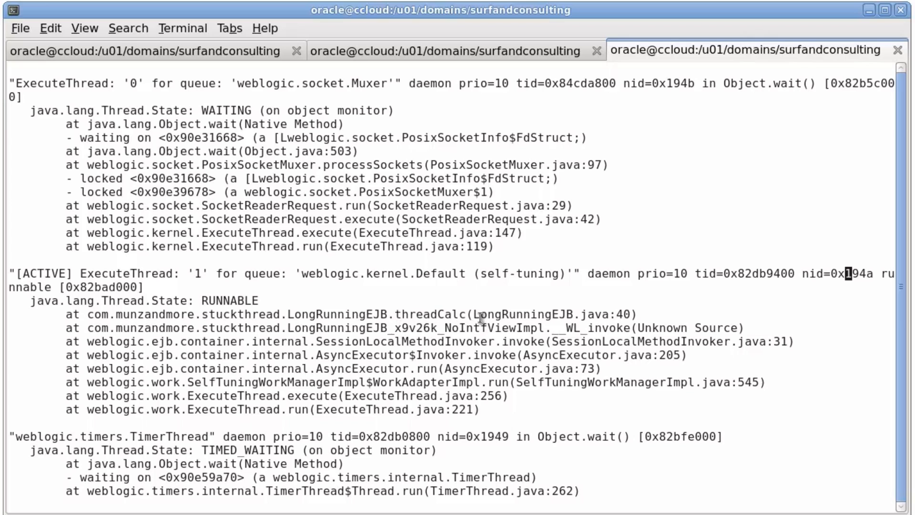
double_click(554, 314)
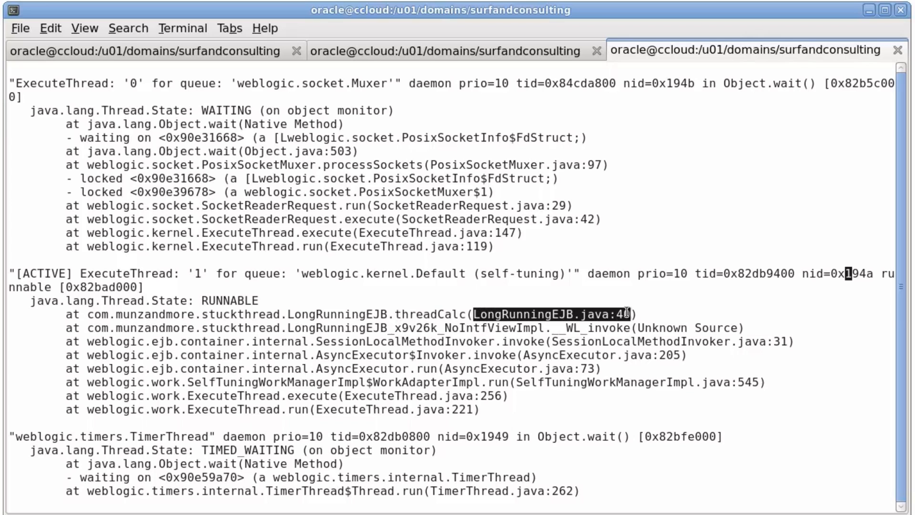
mouse_move(592, 435)
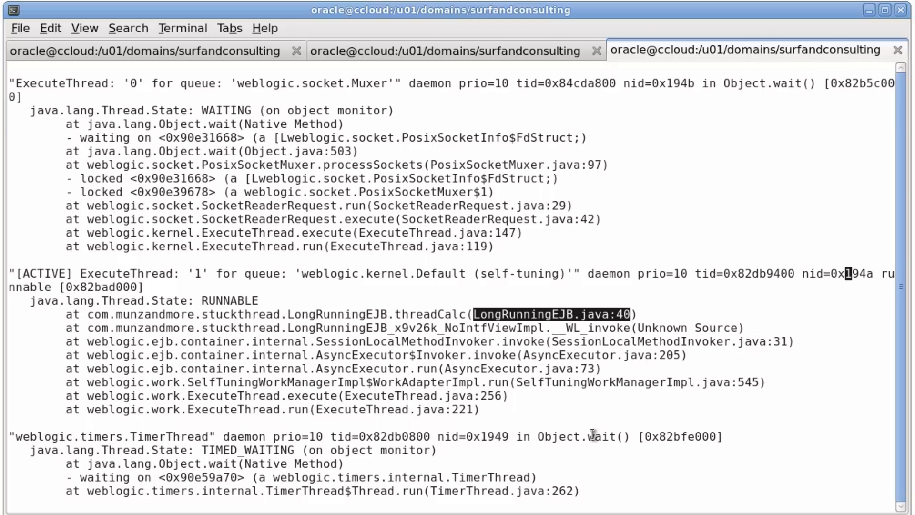
mouse_move(593, 434)
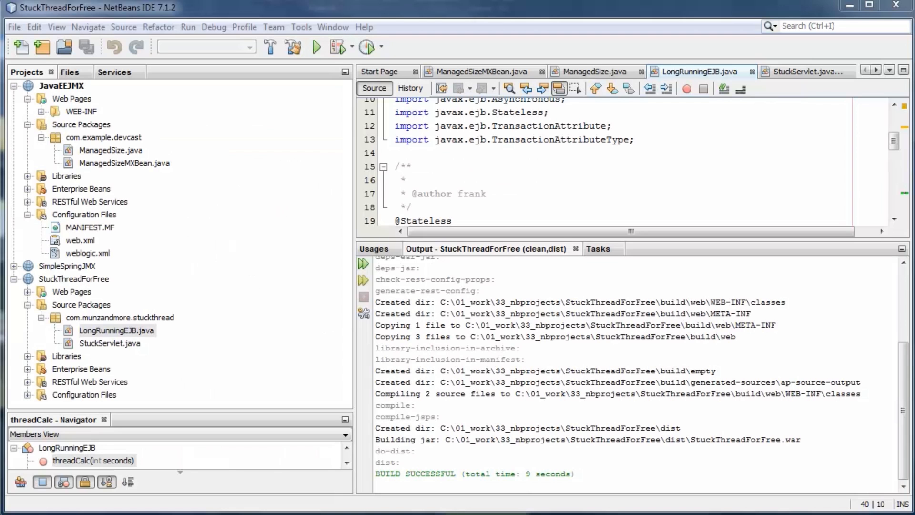
Scroll LongRunningEJB.java down to threadCalc's Math.sin while loop near lines 33–40
scroll("down", 3)
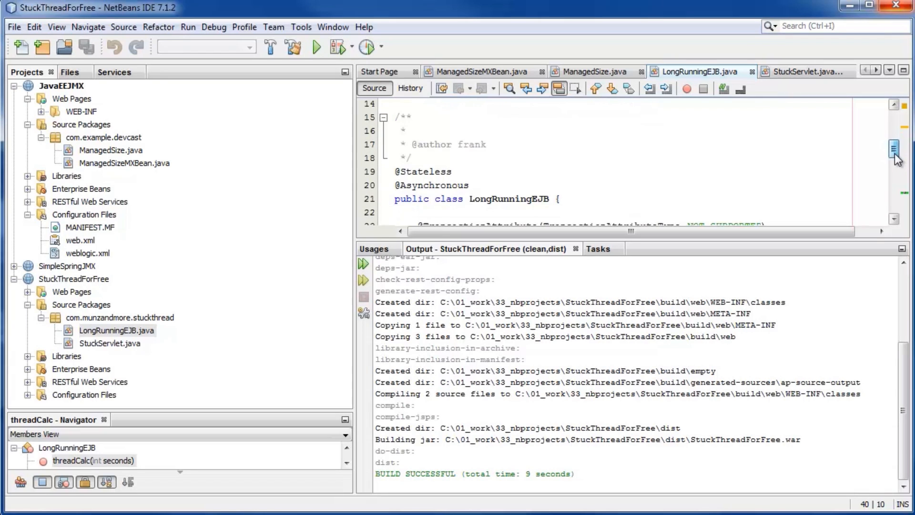
scroll("down", 3)
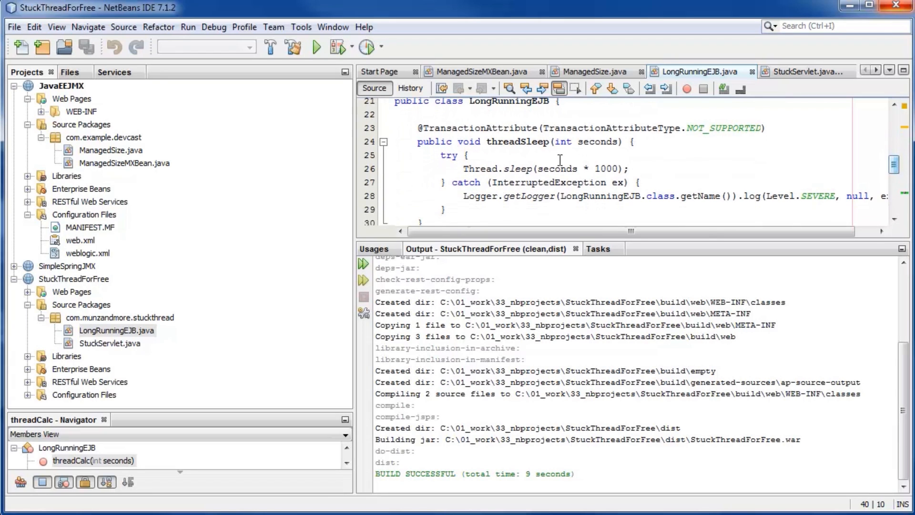
scroll("down", 3)
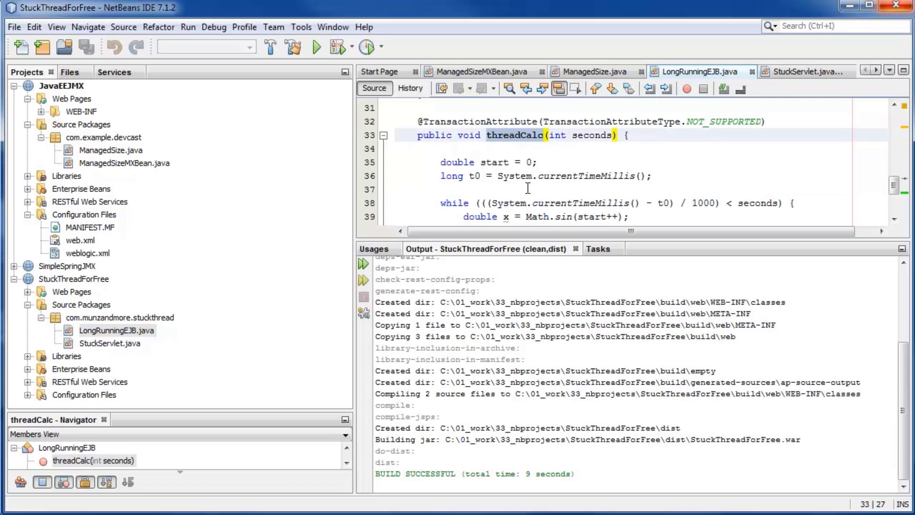
scroll("down", 3)
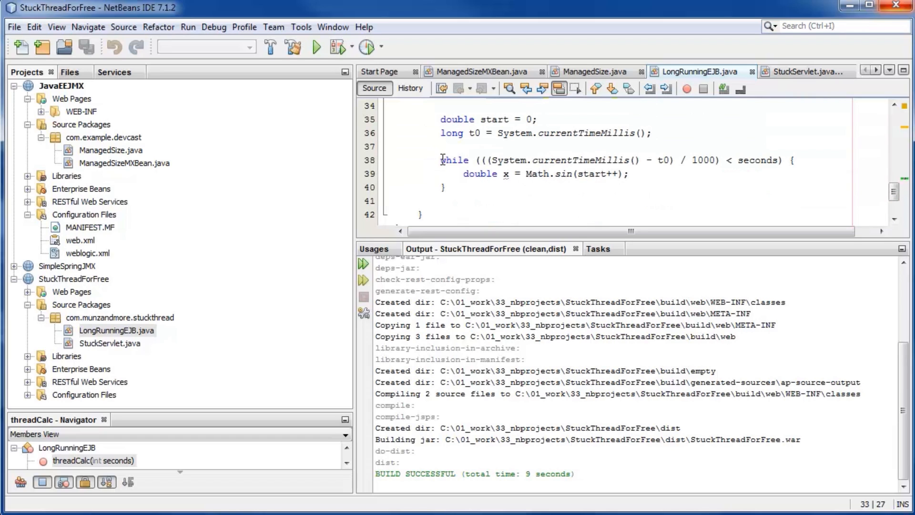